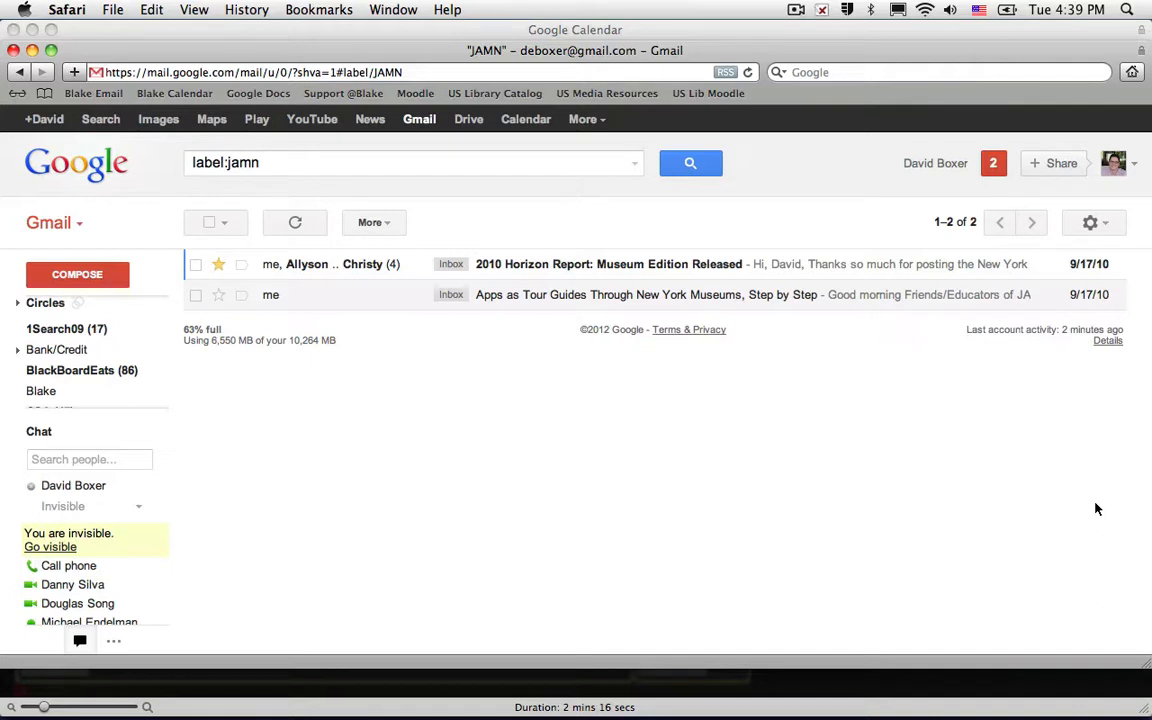
{"action": "mouse_move", "coordinate": [1098, 190]}
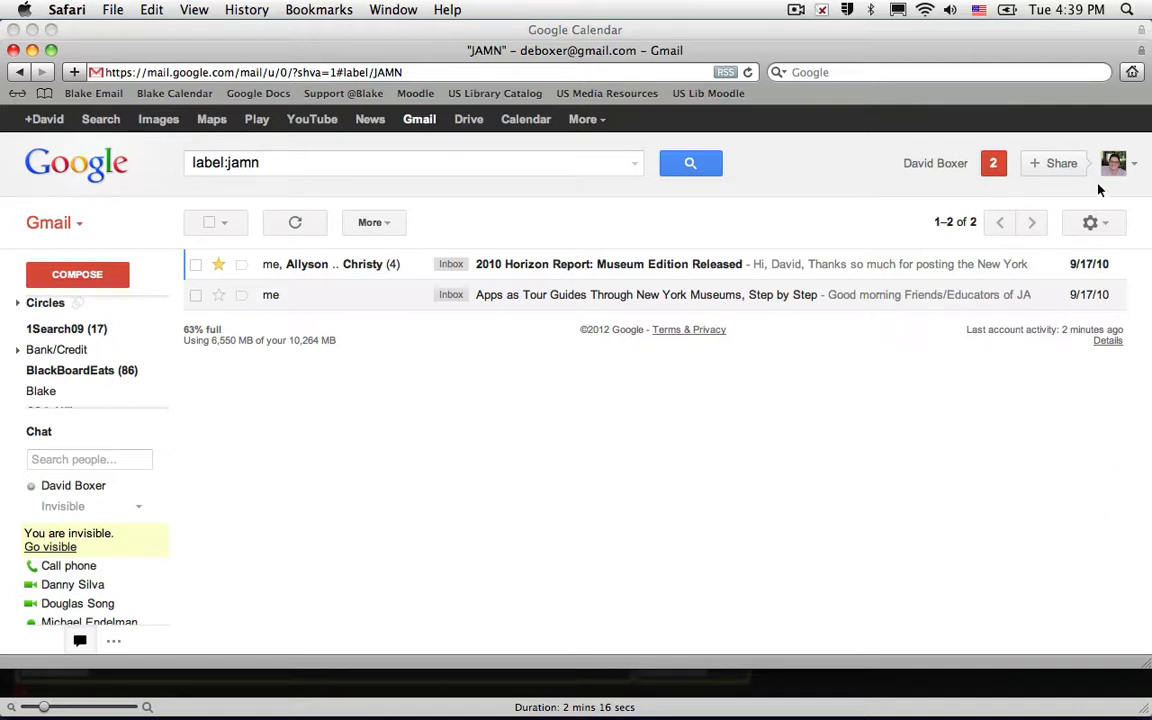
{"action": "mouse_move", "coordinate": [1108, 200]}
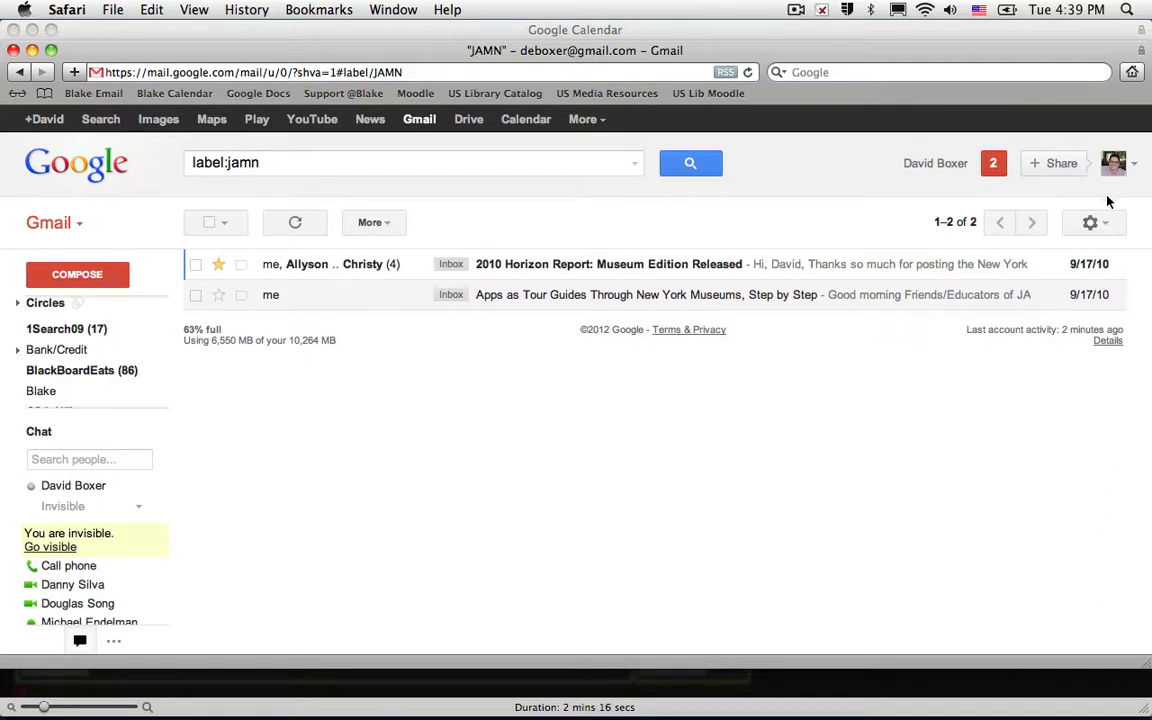
{"action": "mouse_move", "coordinate": [1116, 196]}
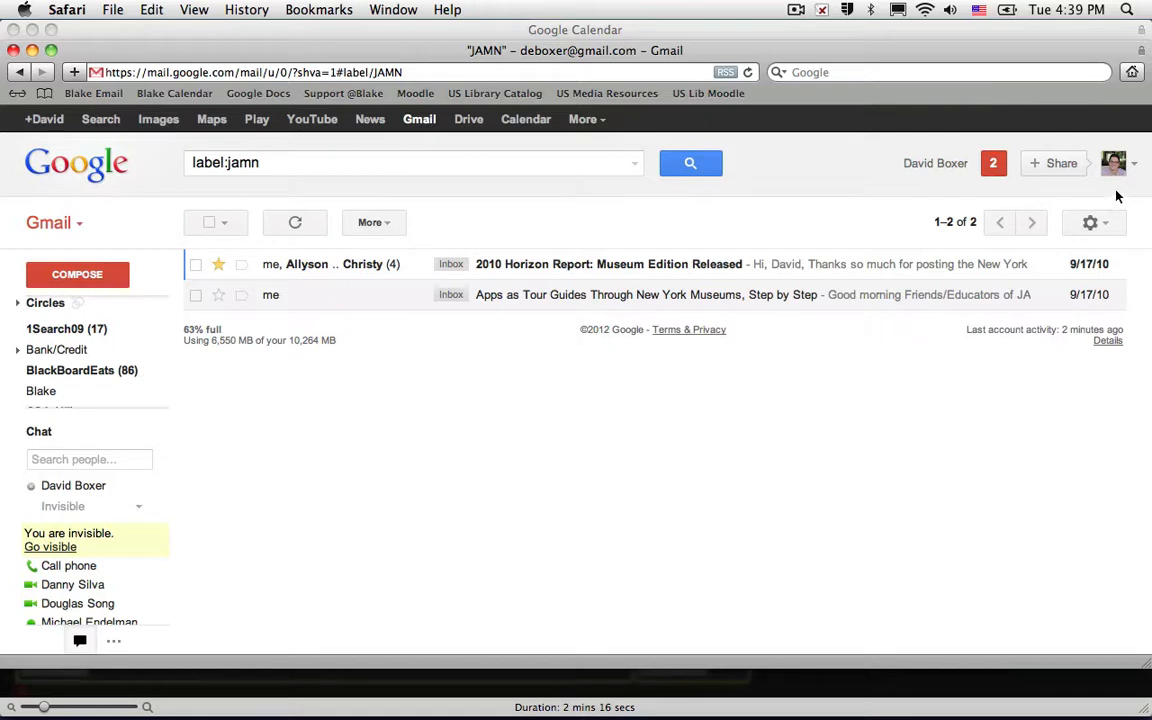
{"action": "mouse_move", "coordinate": [1112, 164]}
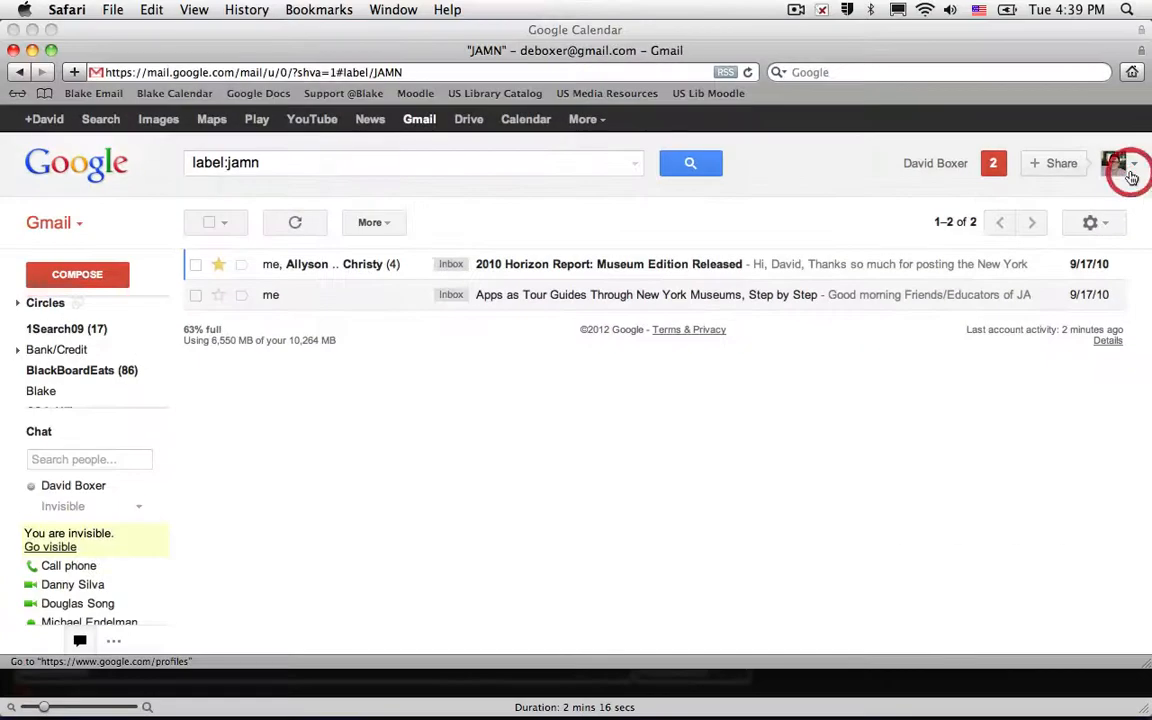
From the personal account's profile menu, start adding another Google account
{"action": "left_click", "coordinate": [1114, 164]}
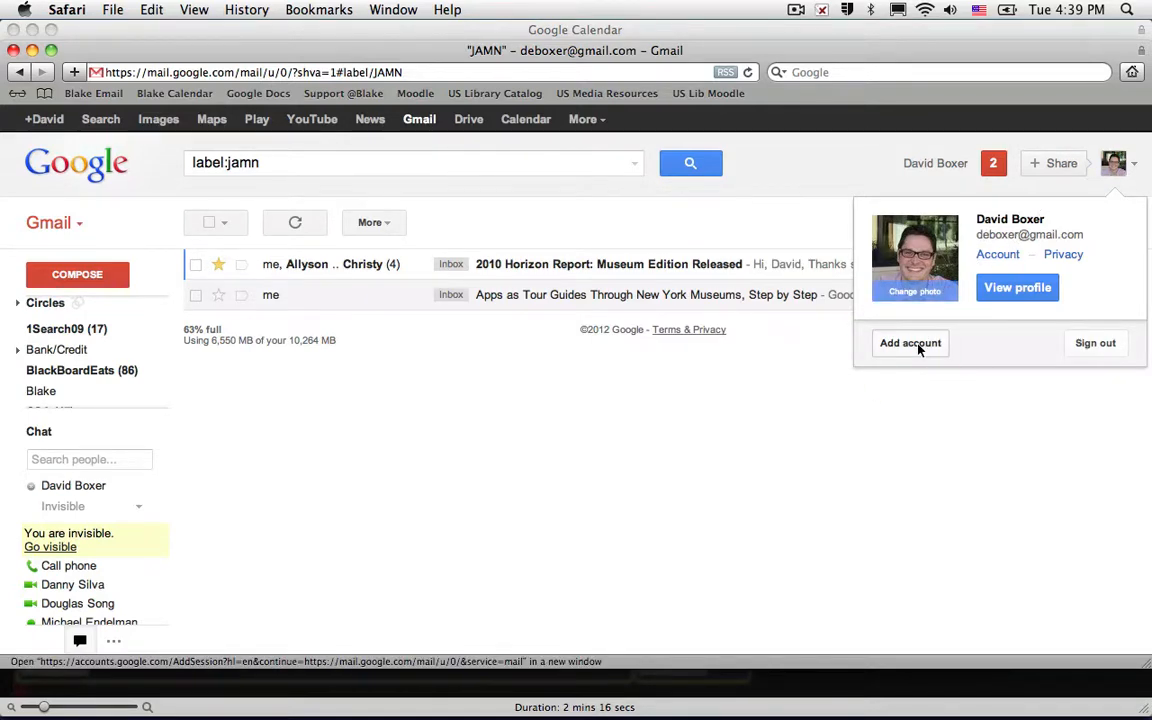
{"action": "left_click", "coordinate": [908, 344]}
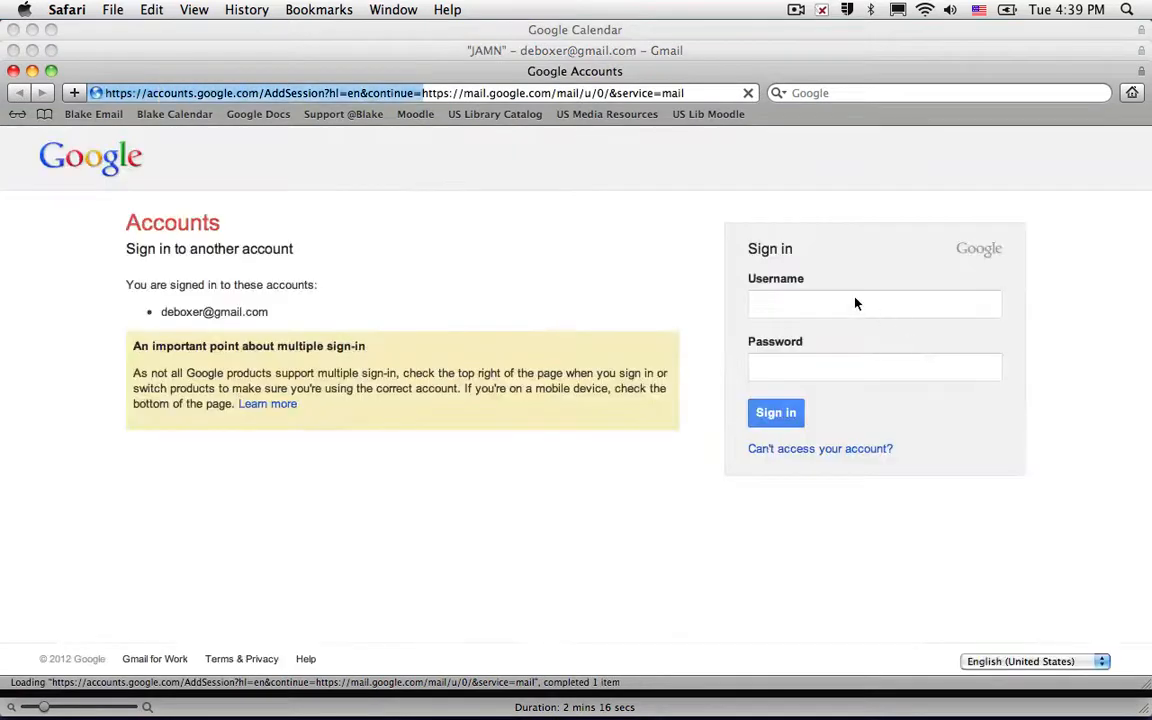
{"action": "left_click", "coordinate": [874, 304]}
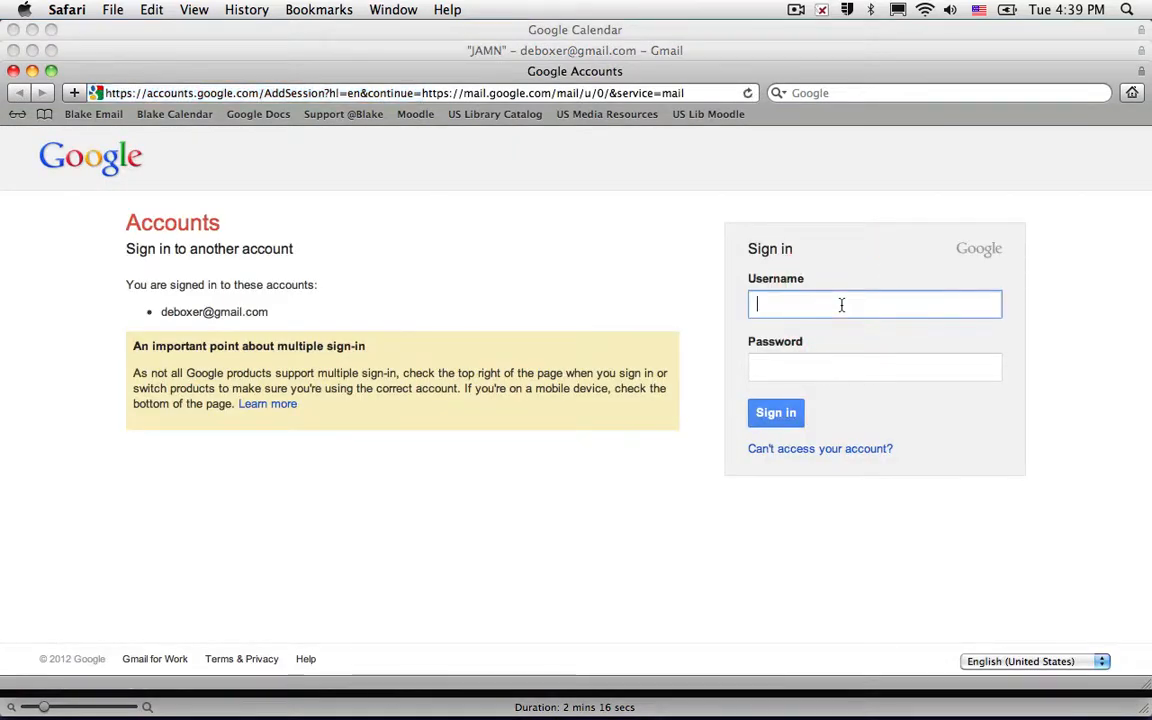
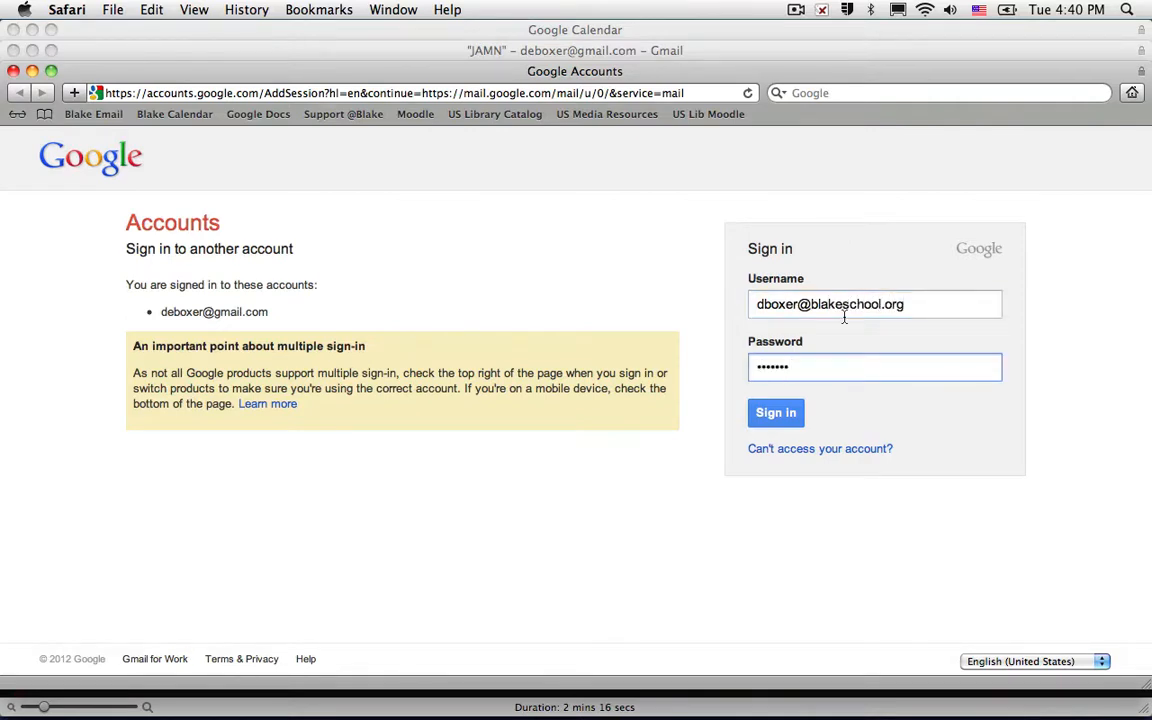
{"action": "left_click", "coordinate": [876, 366]}
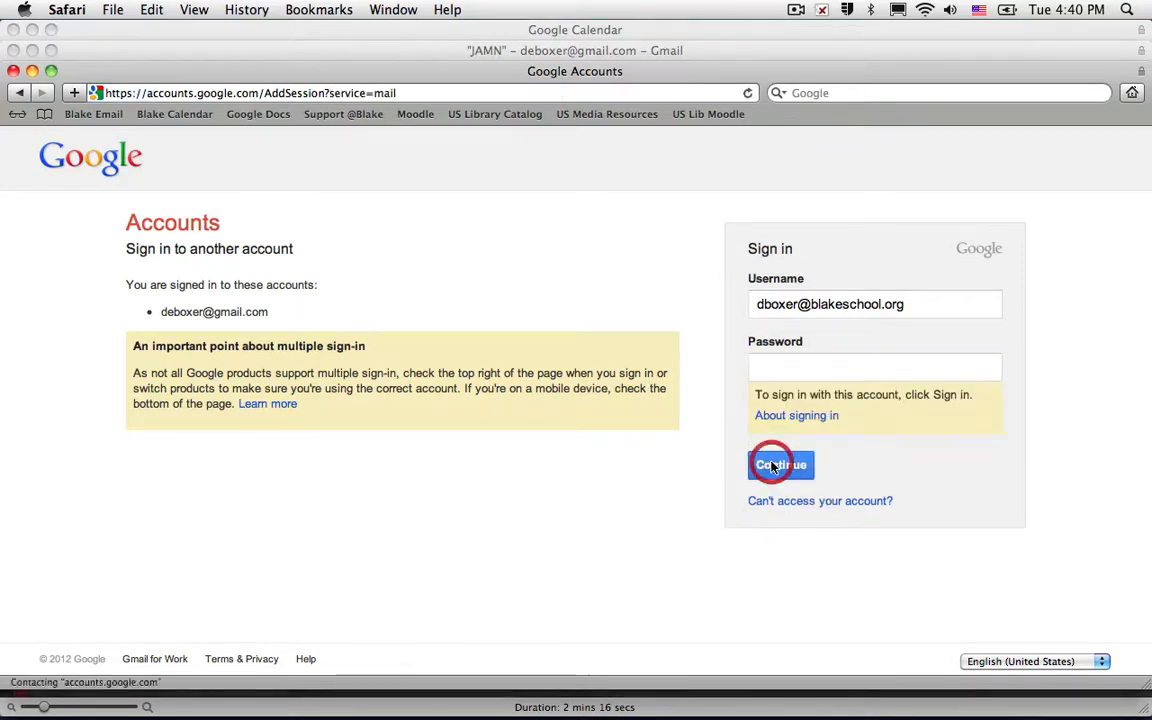
{"action": "left_click", "coordinate": [780, 464]}
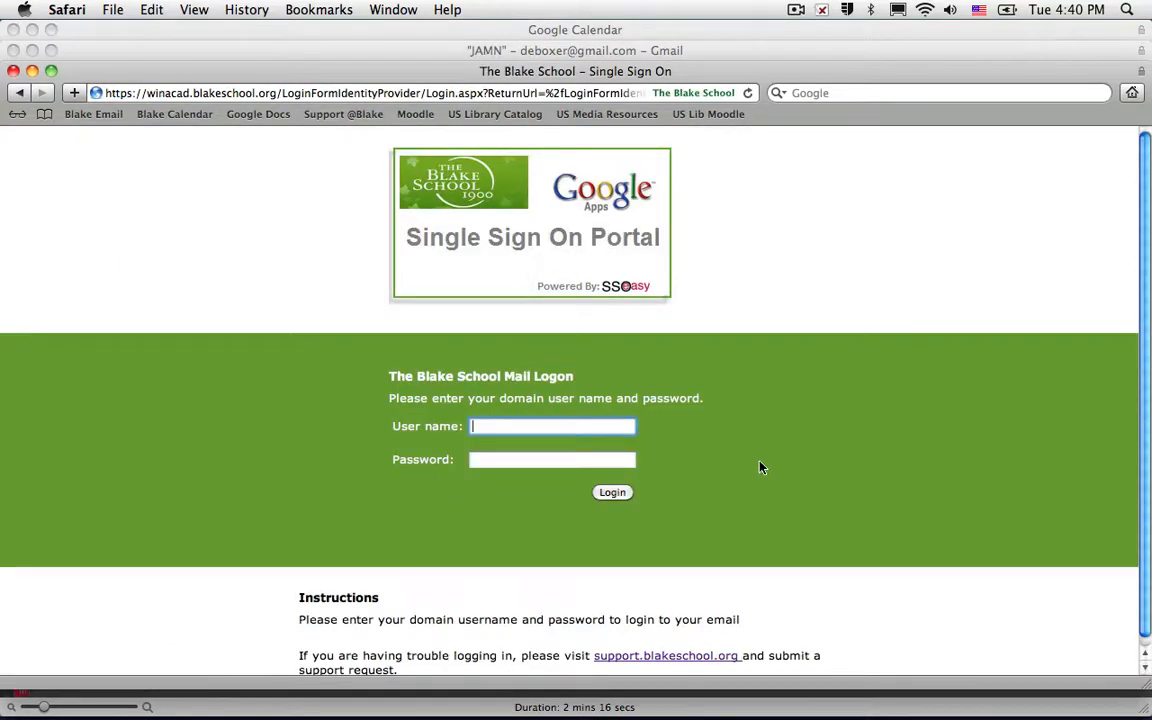
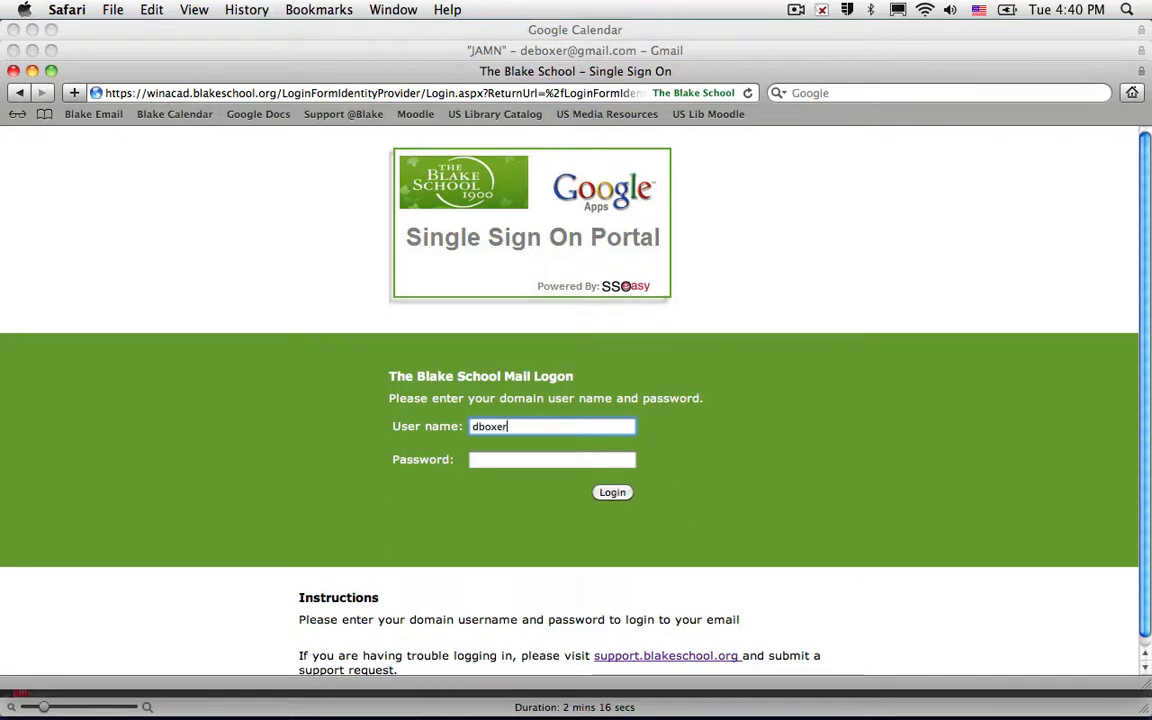
{"action": "left_click", "coordinate": [552, 458]}
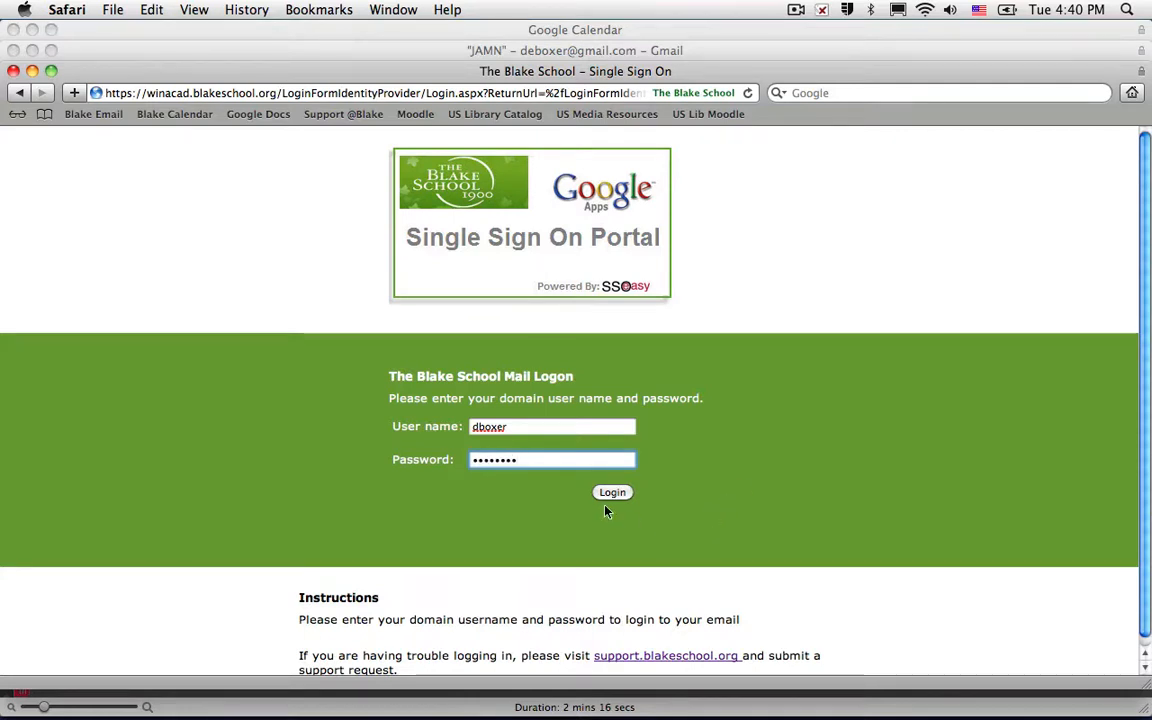
{"action": "left_click", "coordinate": [612, 492]}
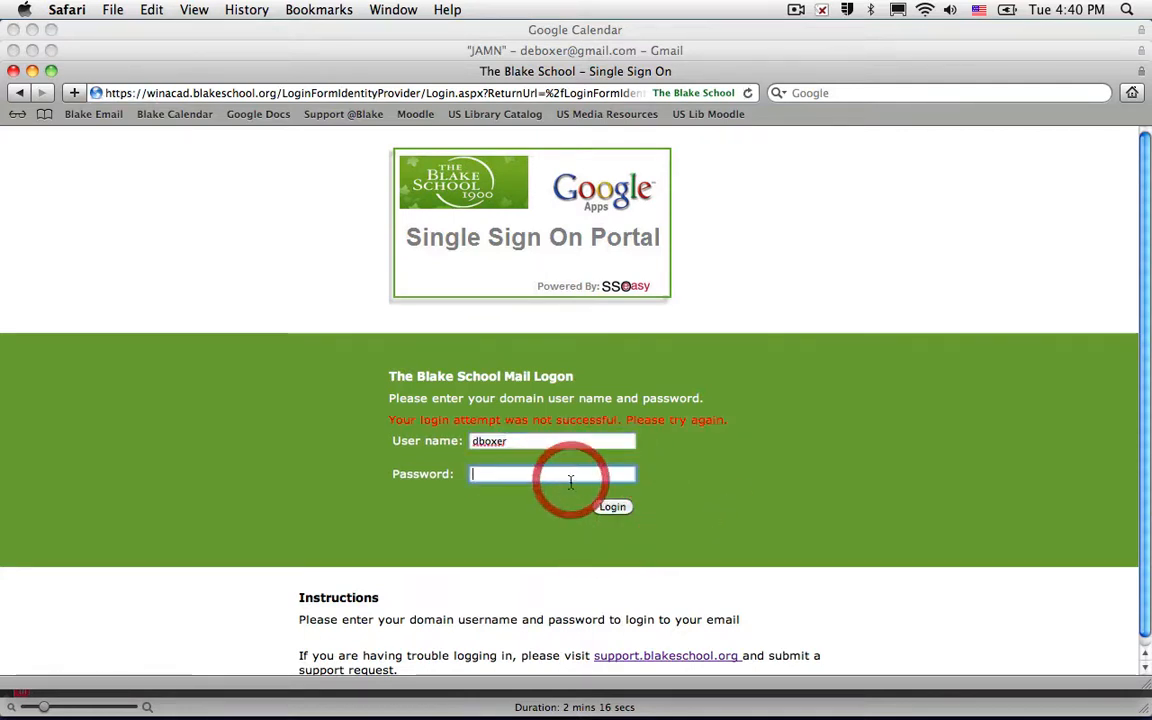
{"action": "left_click", "coordinate": [552, 472]}
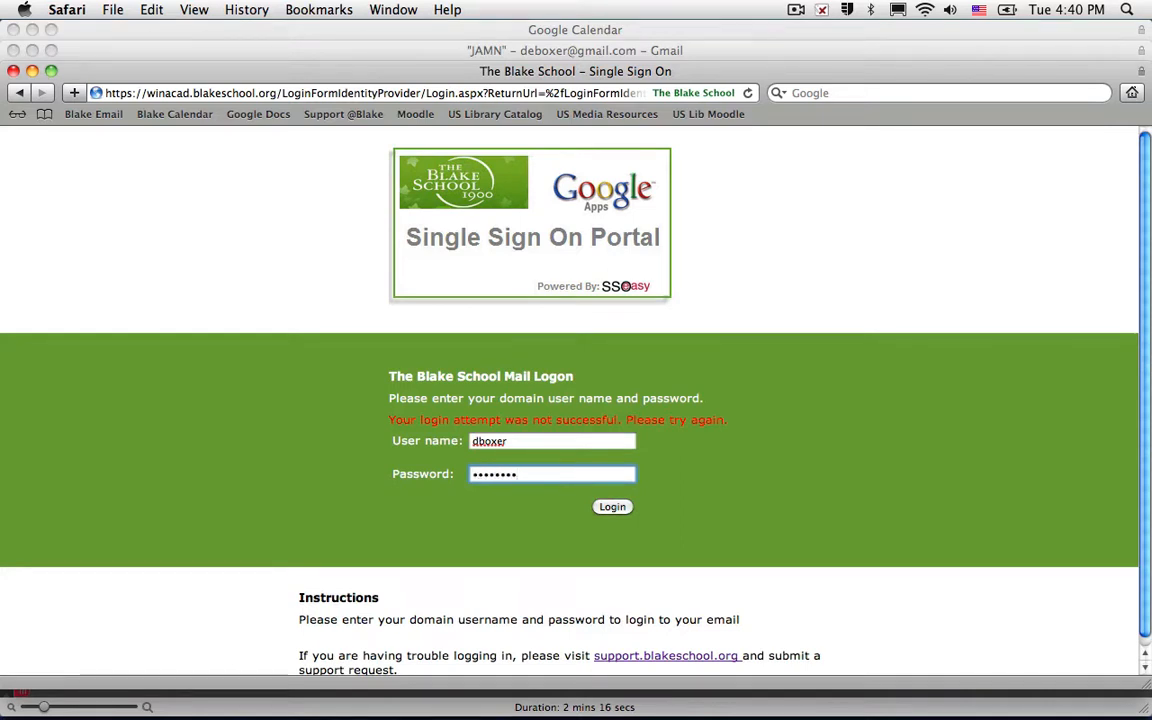
{"action": "left_click", "coordinate": [612, 506]}
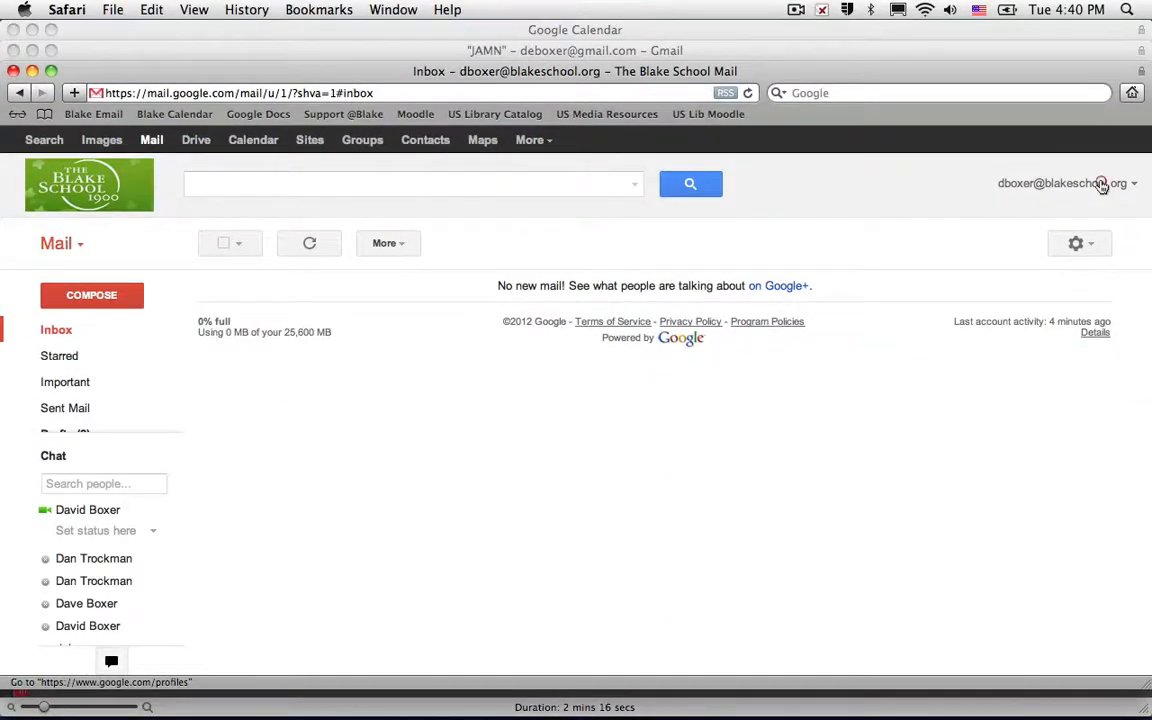
Show the school mailbox's account list with both the school and personal accounts
{"action": "left_click", "coordinate": [1062, 184]}
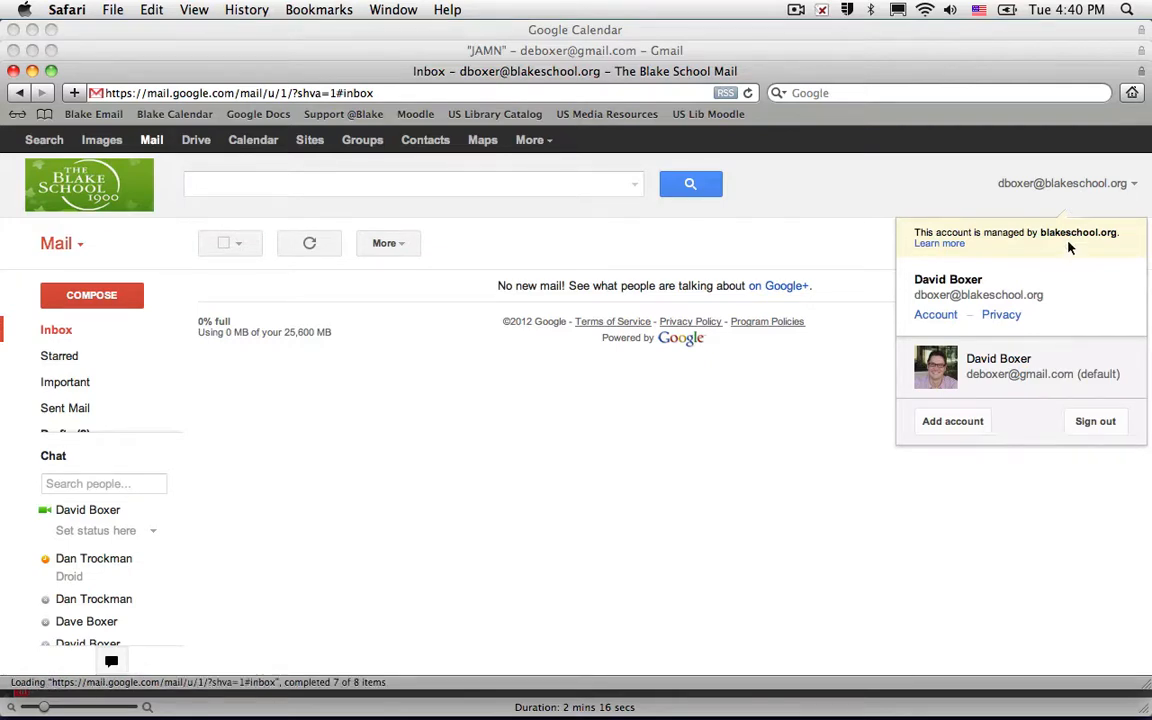
{"action": "mouse_move", "coordinate": [1036, 324]}
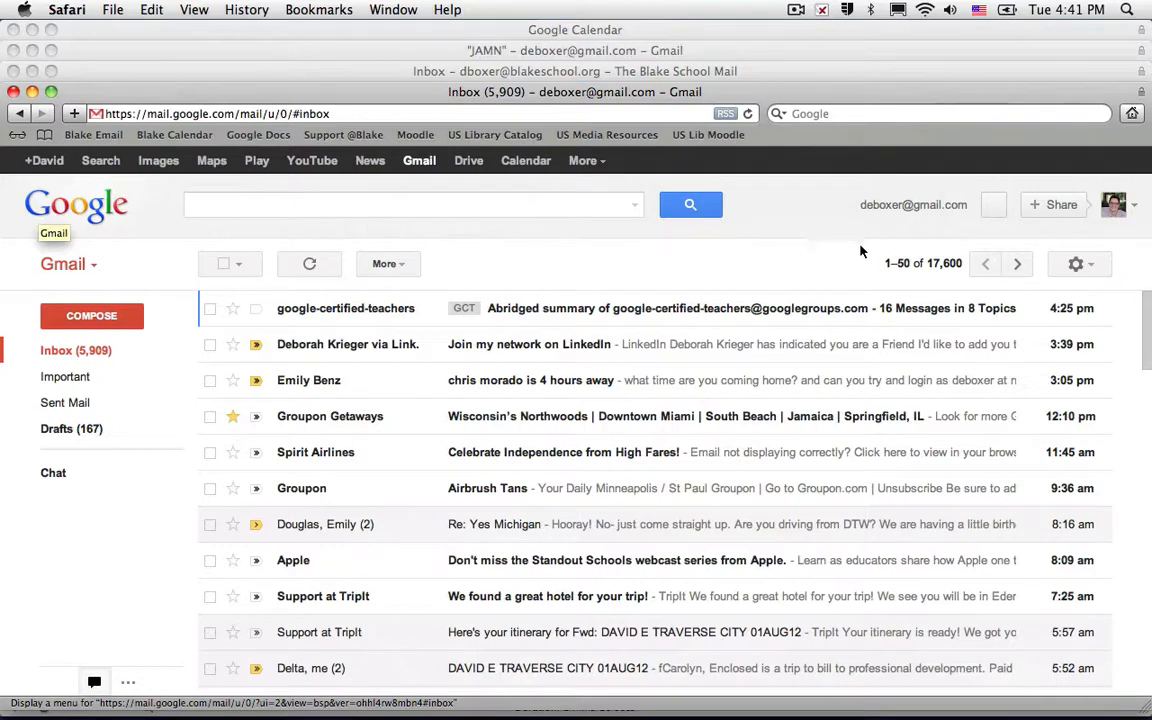
{"action": "mouse_move", "coordinate": [1136, 214]}
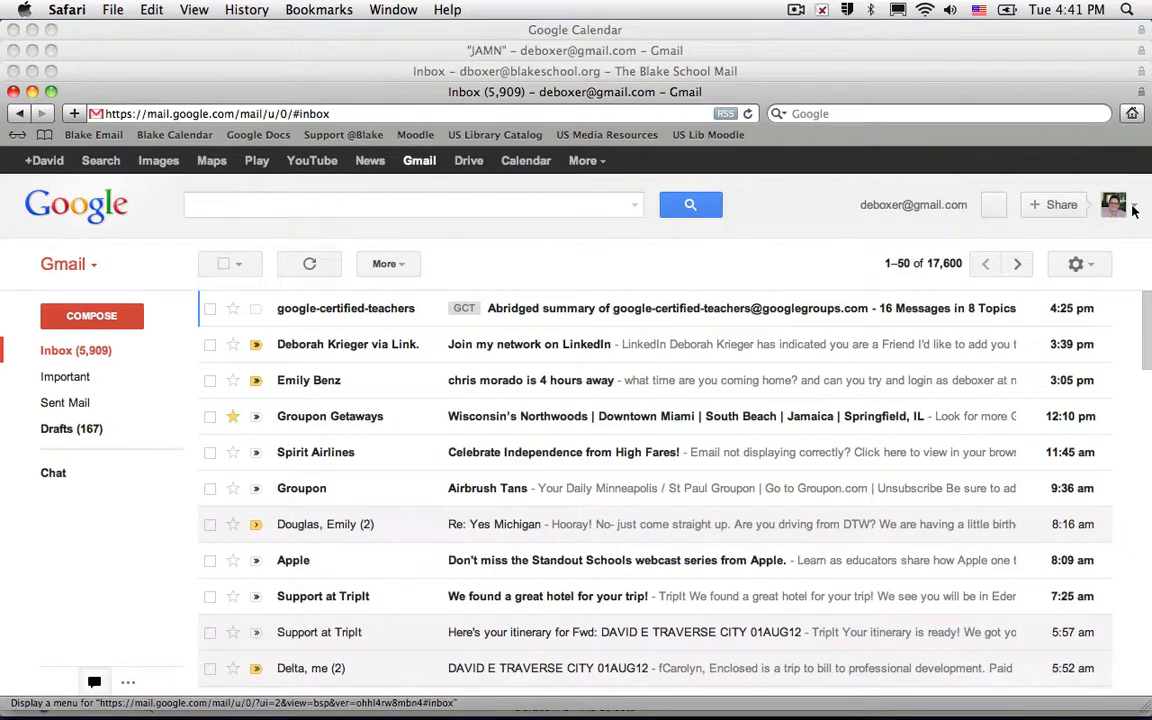
Show the personal inbox's account list now offering the school account for switching
{"action": "left_click", "coordinate": [1114, 204]}
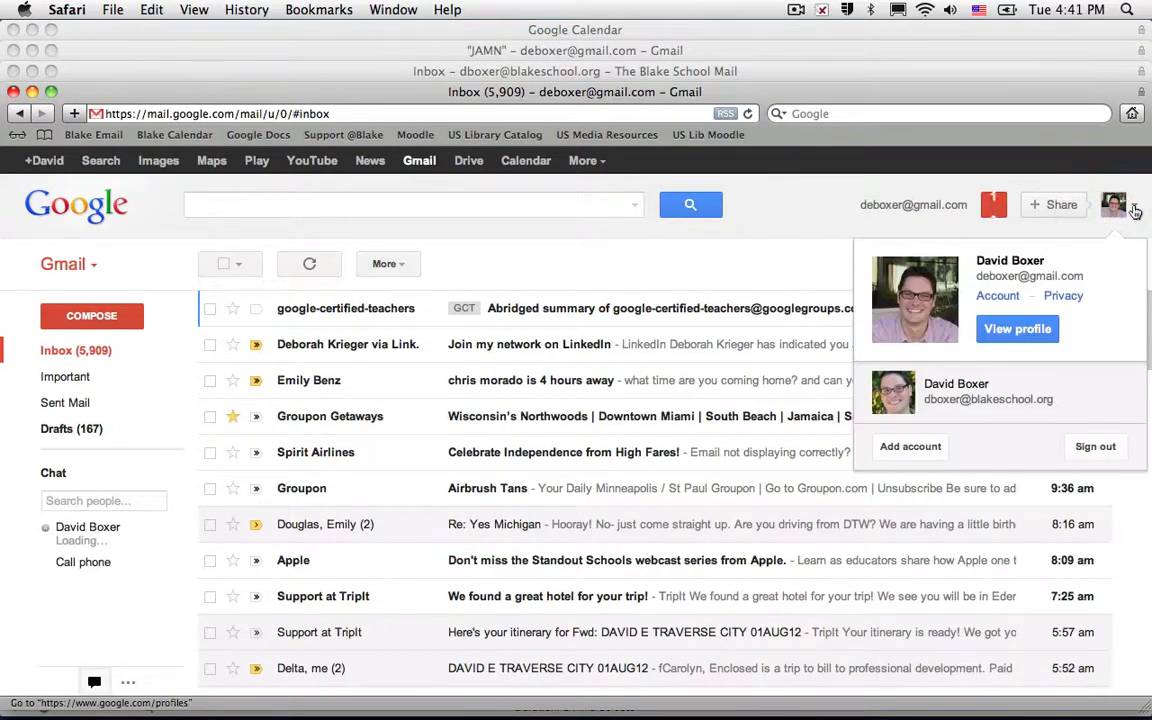